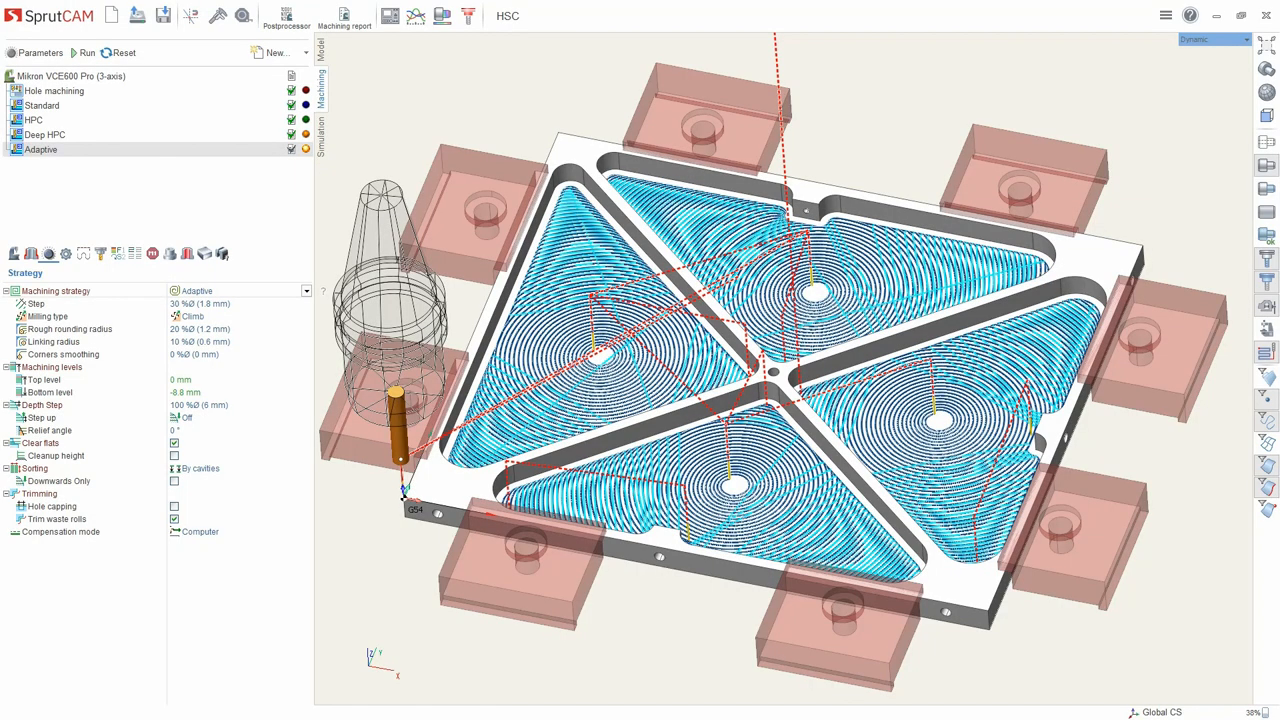
pyautogui.moveTo(700, 408)
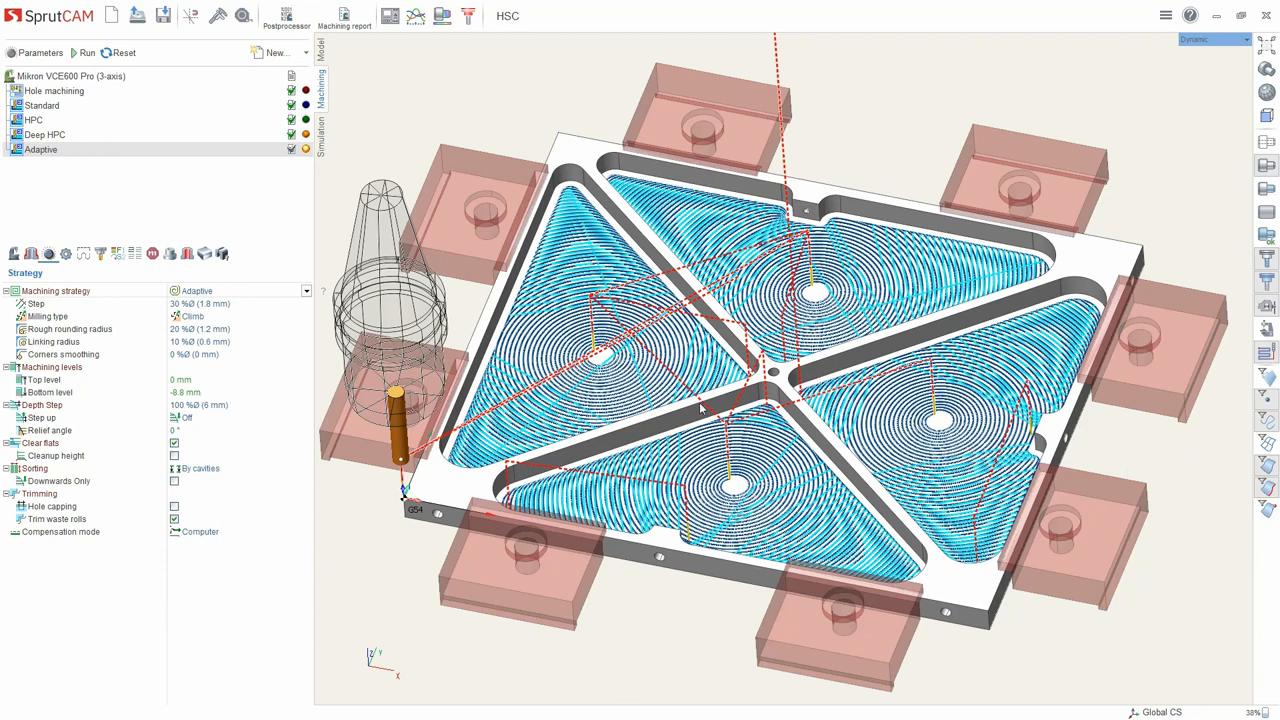
# Step: Zoom into a triangular pocket corner and show the Adaptive machining strategy help popup
pyautogui.click(306, 290)
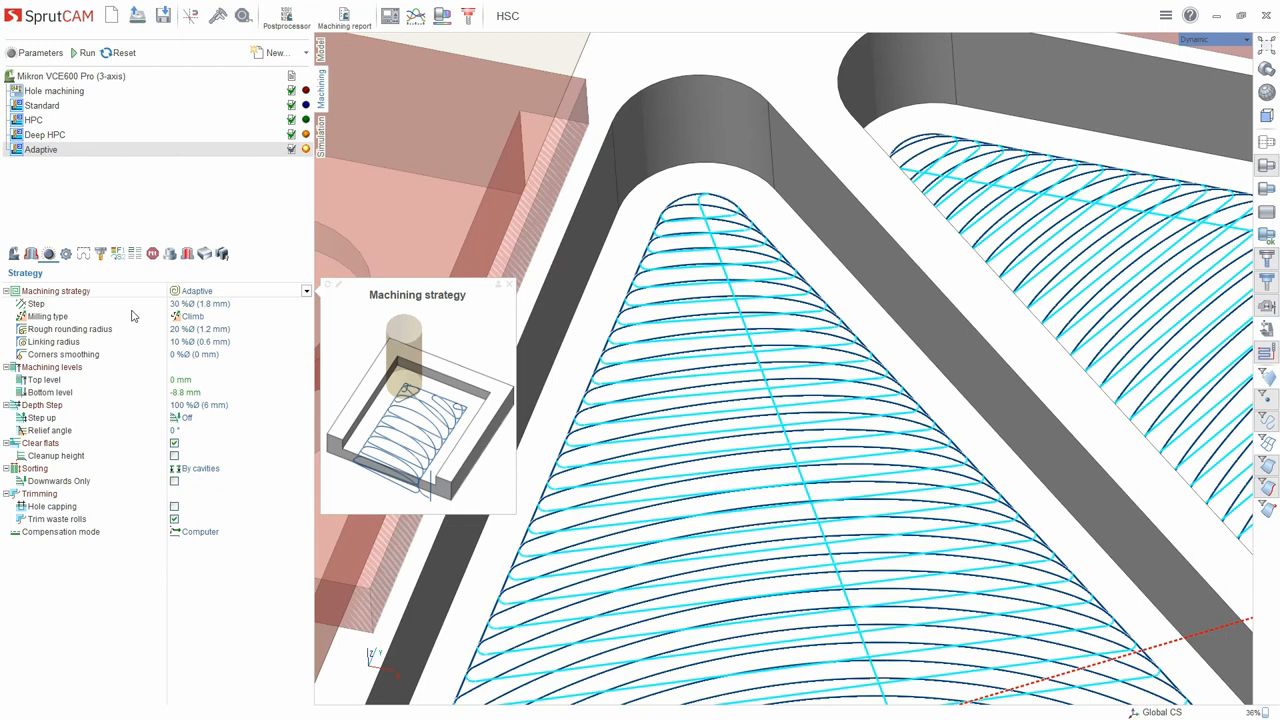
# Step: Check Step 30%, Rough rounding radius 20% and Linking radius 10% with their help popups
pyautogui.click(36, 303)
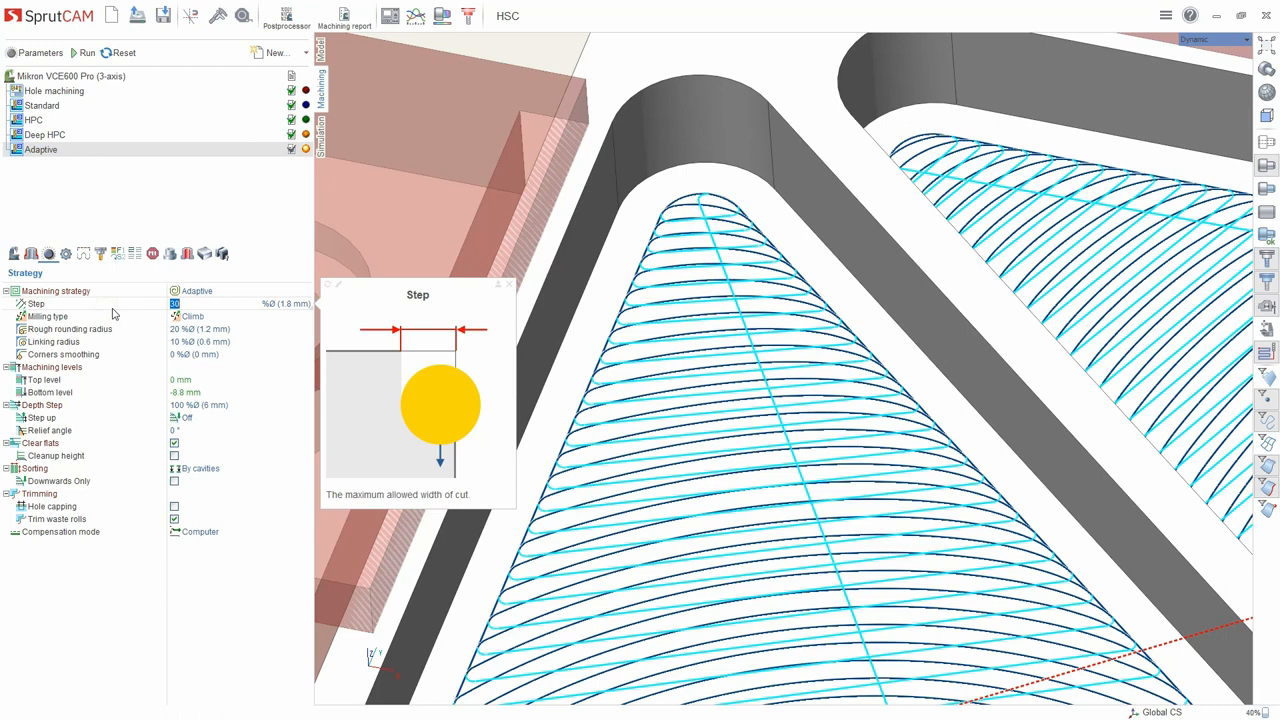
pyautogui.moveTo(118, 338)
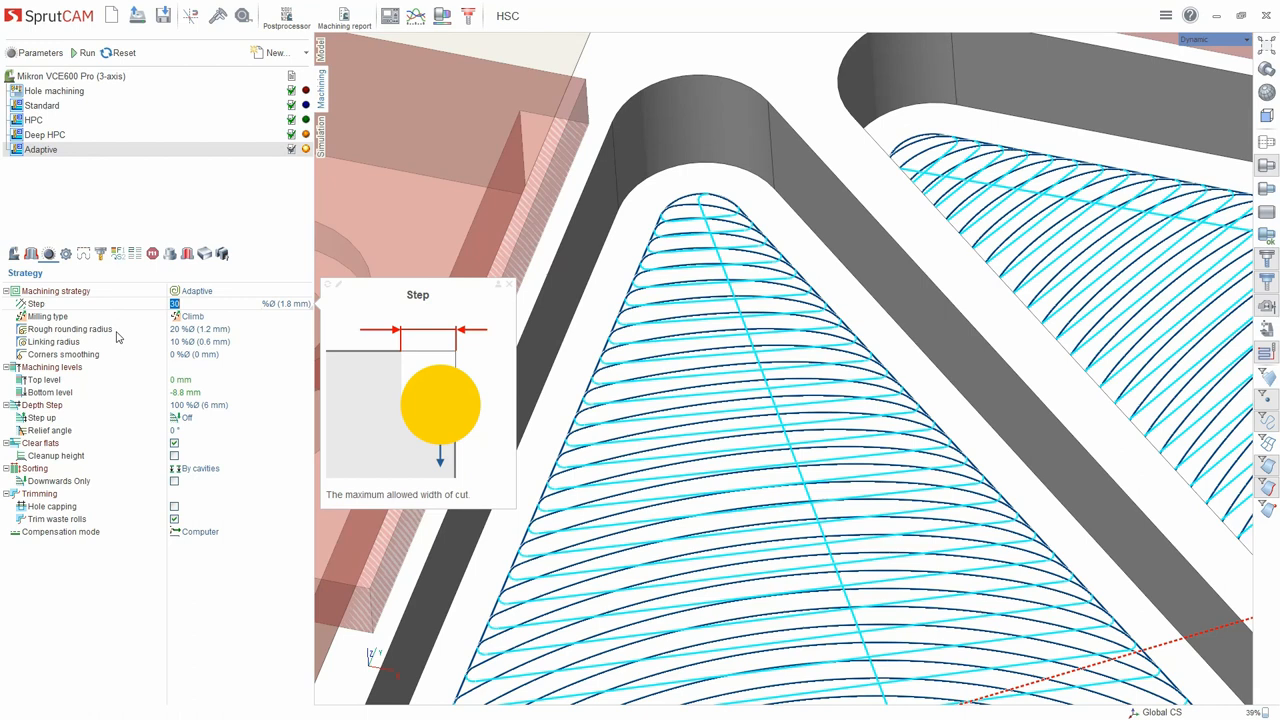
pyautogui.click(69, 329)
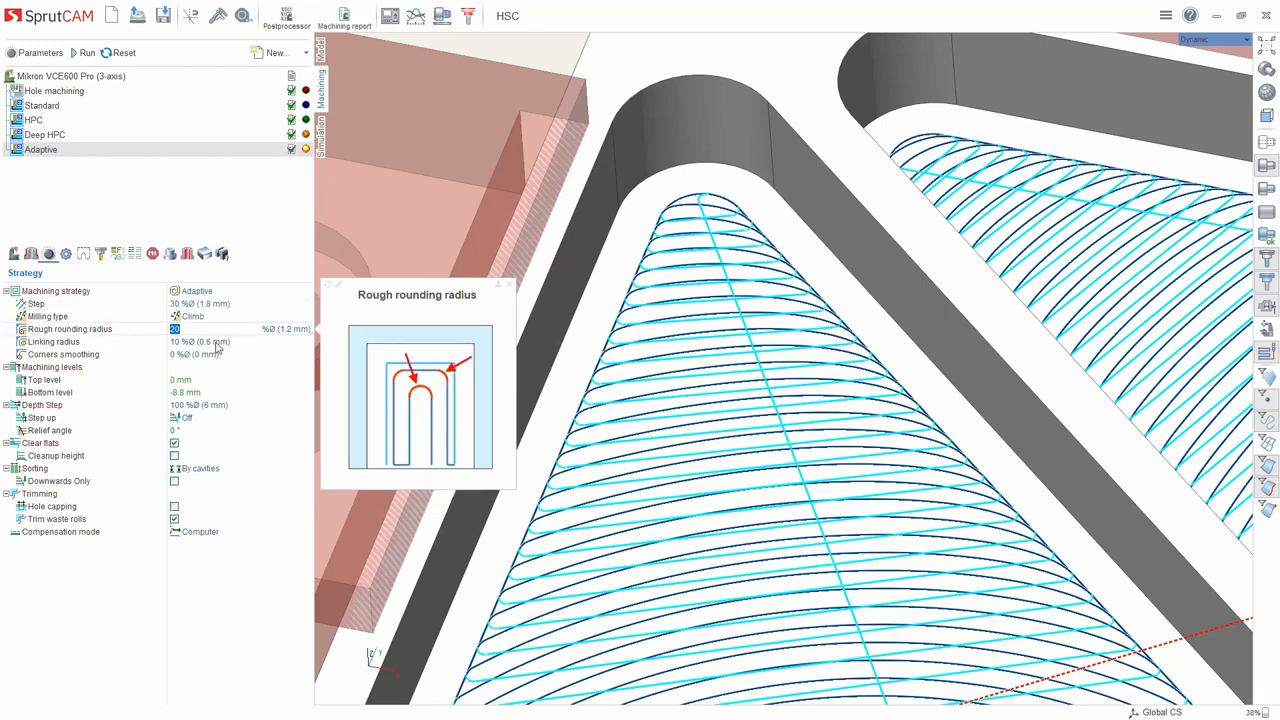
pyautogui.click(63, 354)
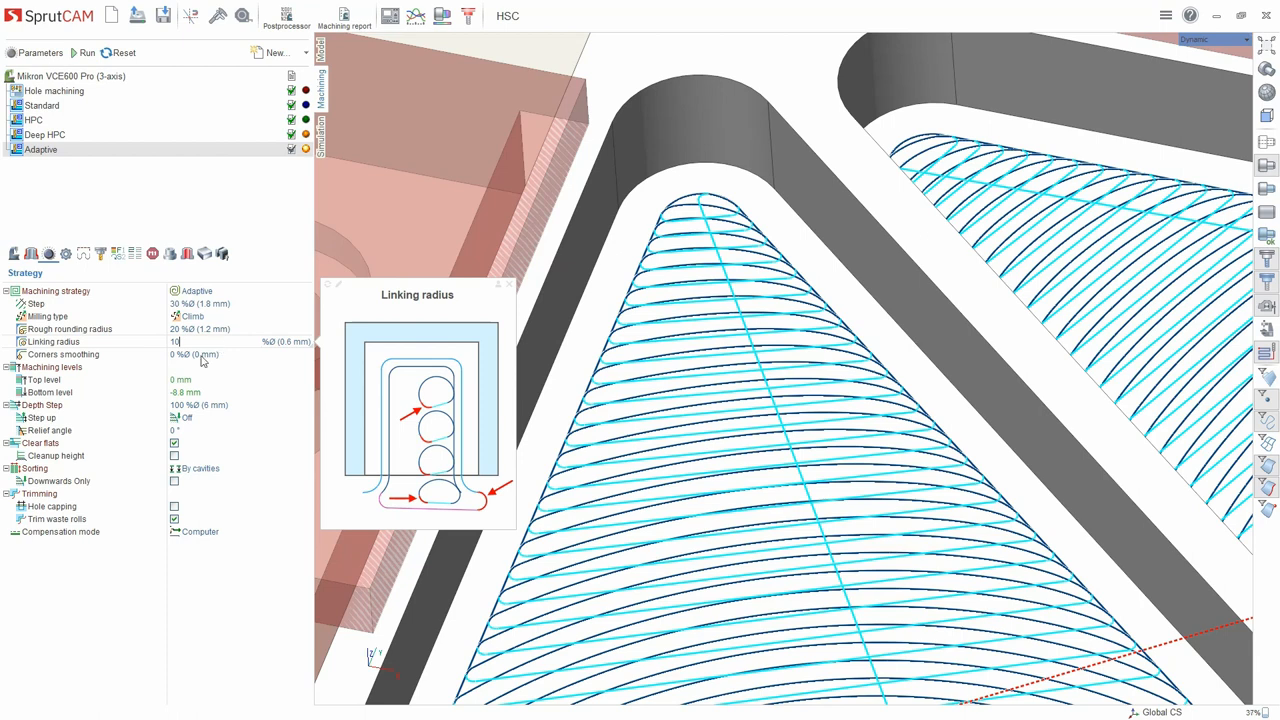
# Step: Keep milling type as Climb, then select the HSC example in the Open project dialog
pyautogui.click(190, 316)
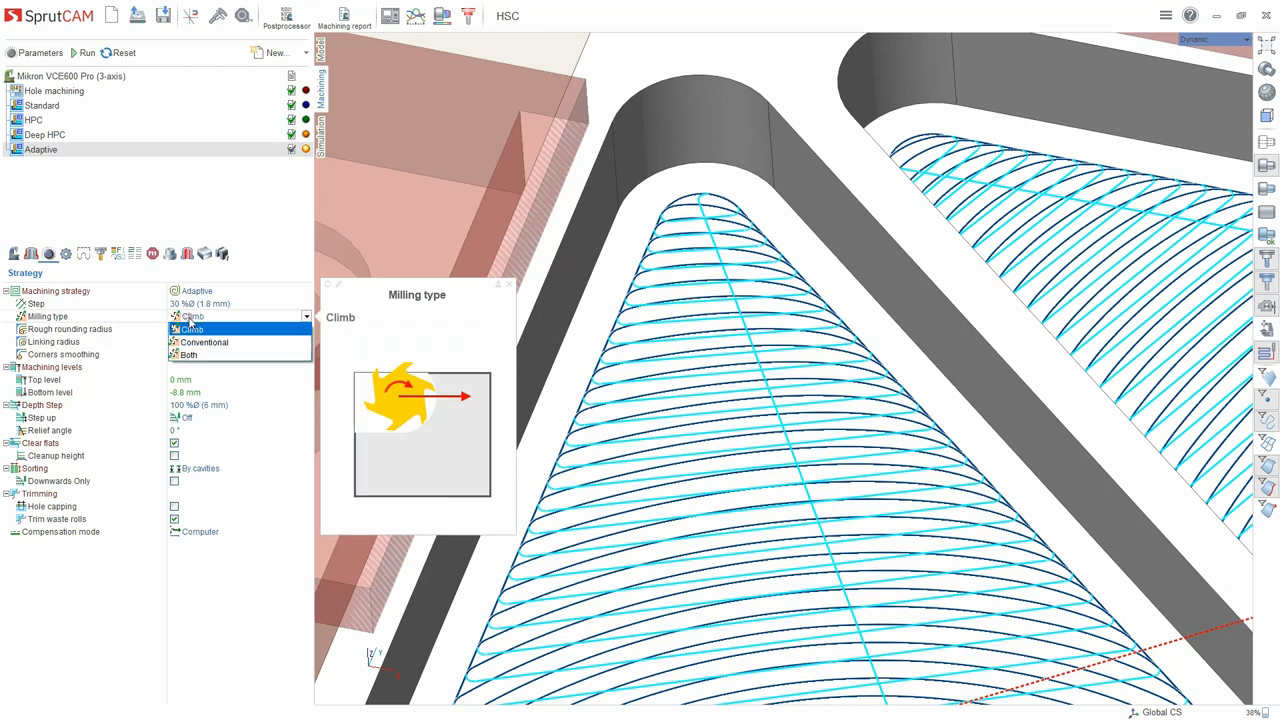
pyautogui.moveTo(188, 355)
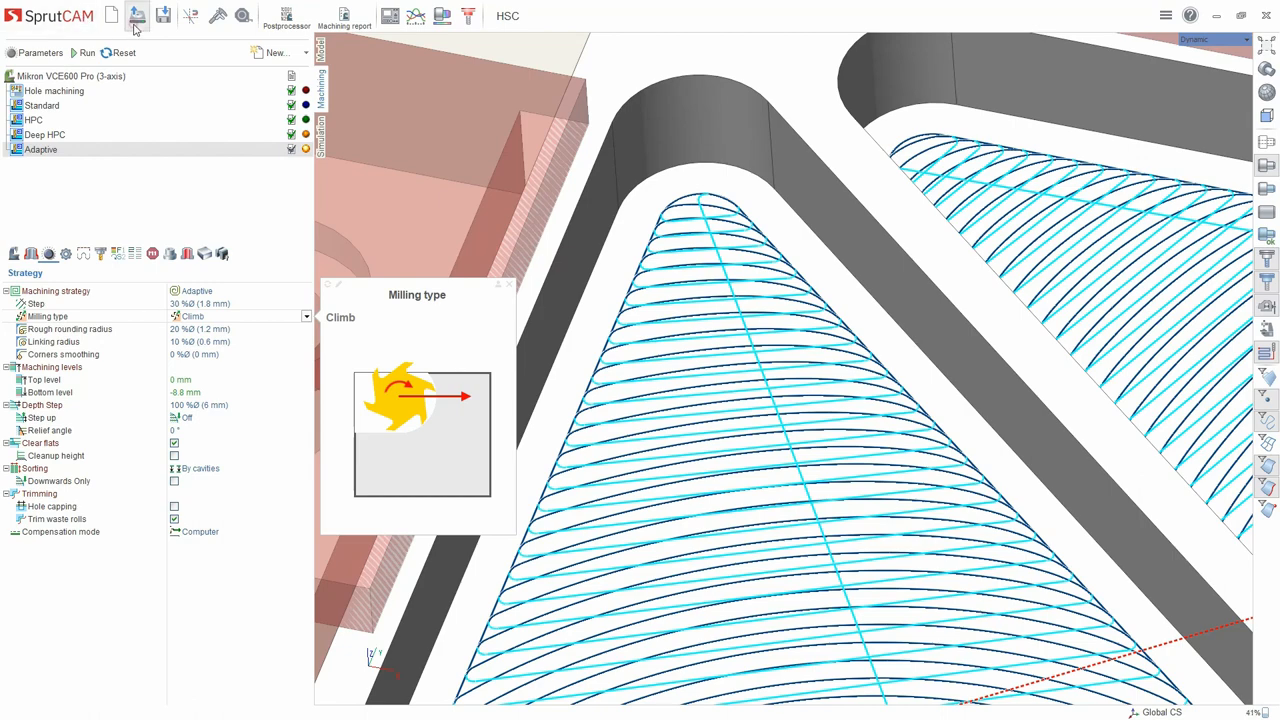
pyautogui.click(137, 15)
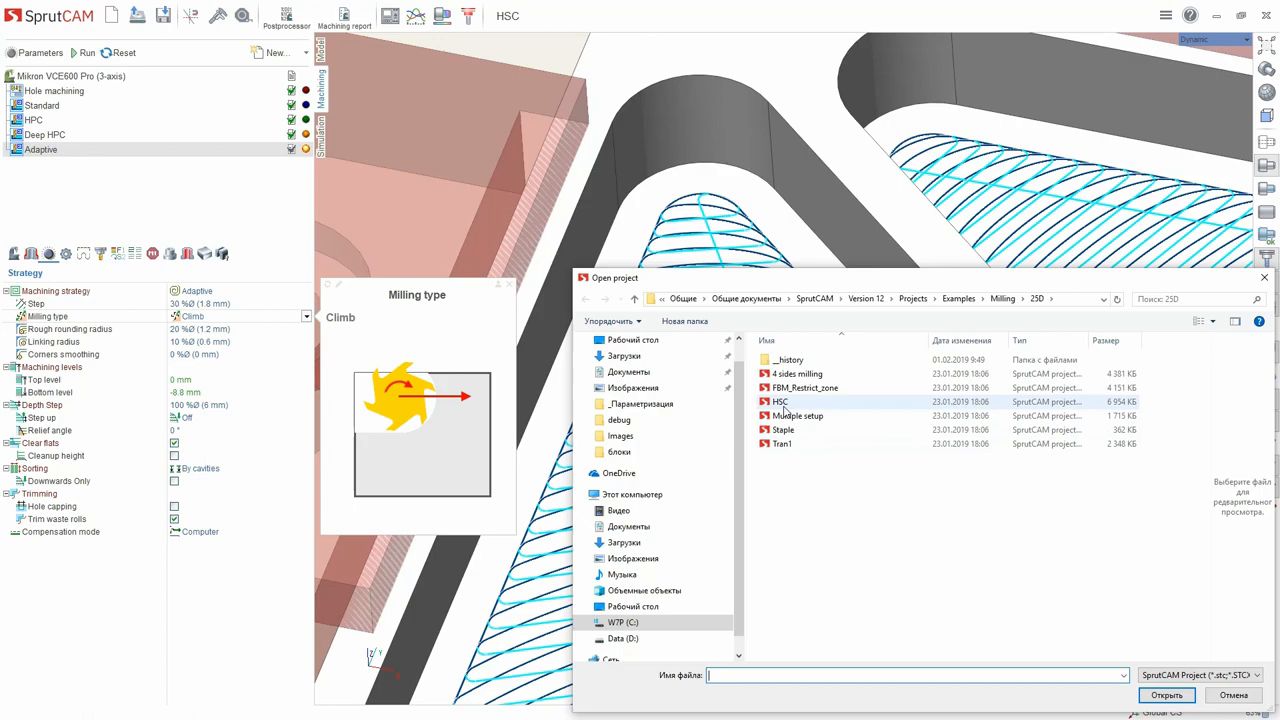
pyautogui.click(780, 401)
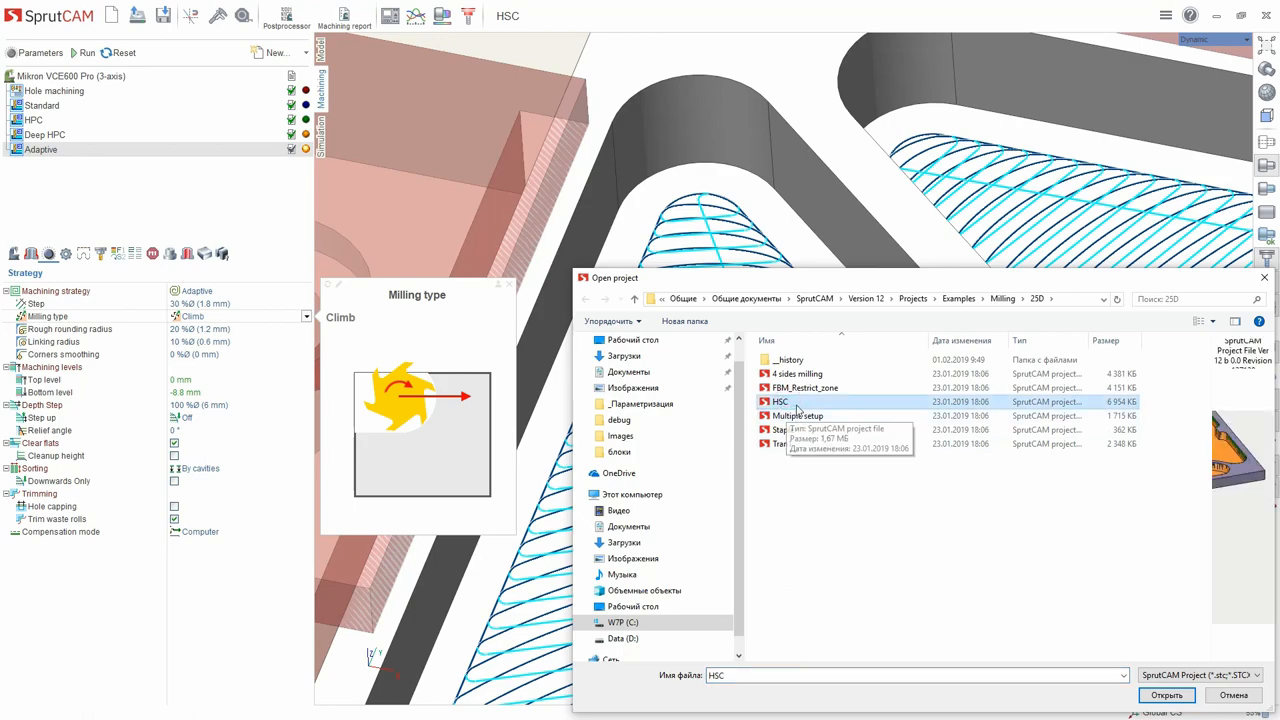